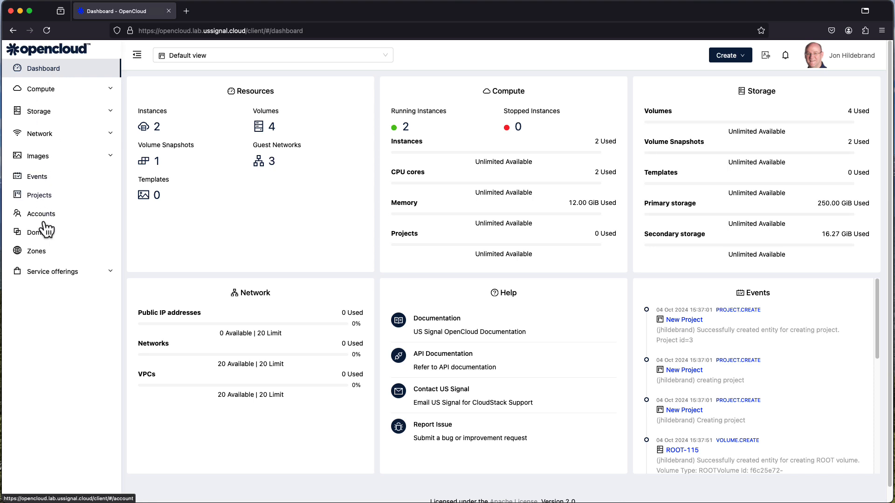
Go to the Domains page from the sidebar, showing demo23's overview.
left_click(40, 232)
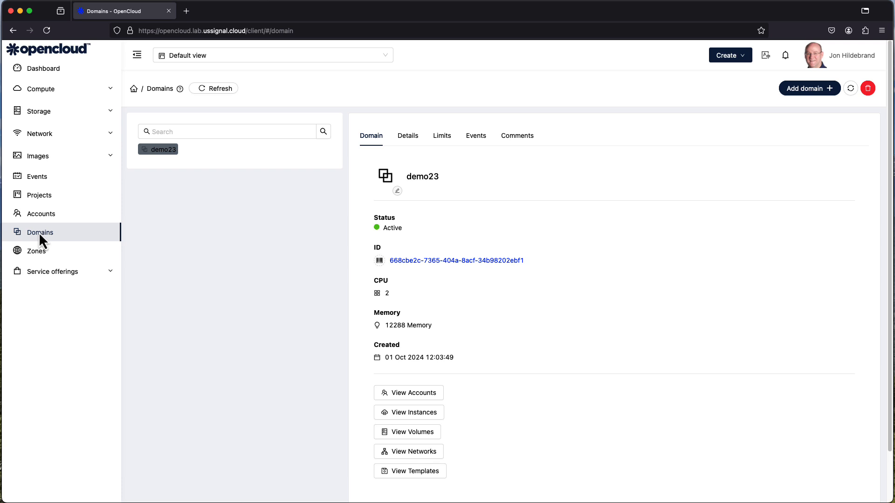
mouse_move(173, 167)
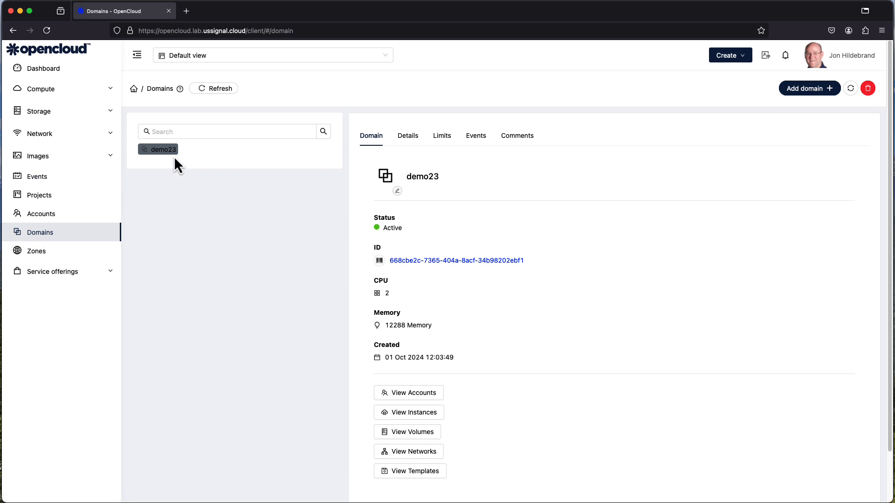
mouse_move(399, 251)
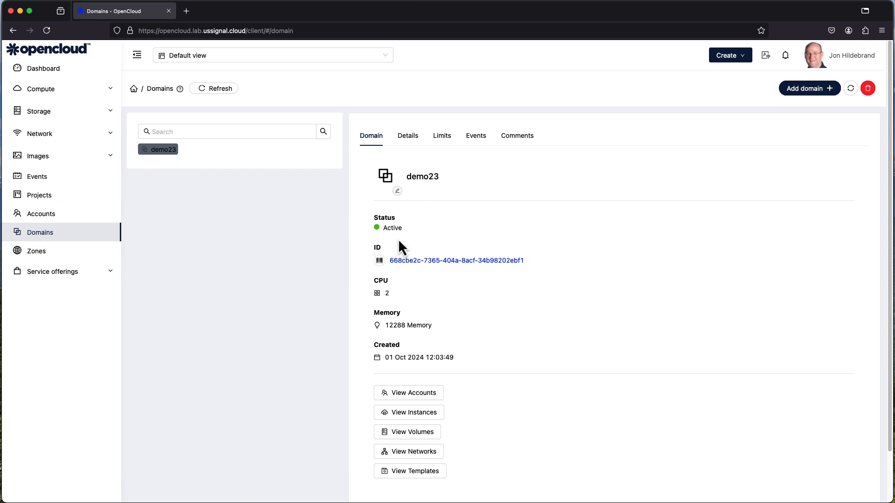
mouse_move(458, 232)
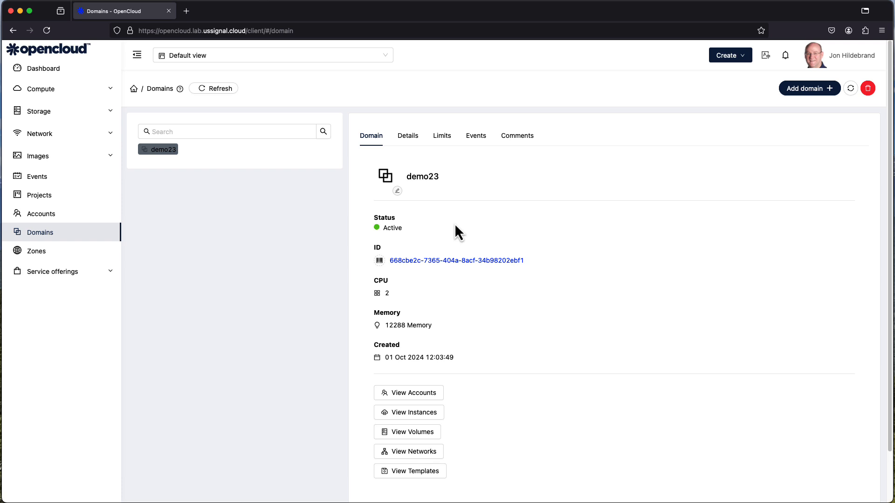
mouse_move(447, 280)
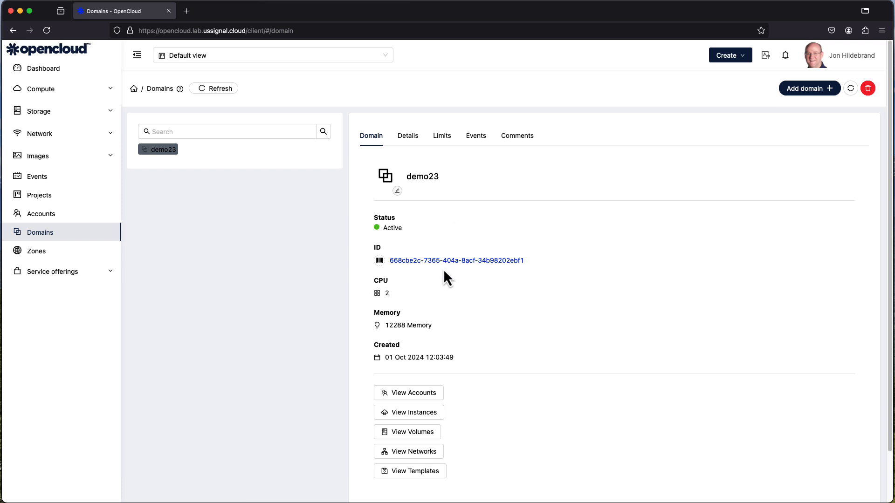
mouse_move(459, 336)
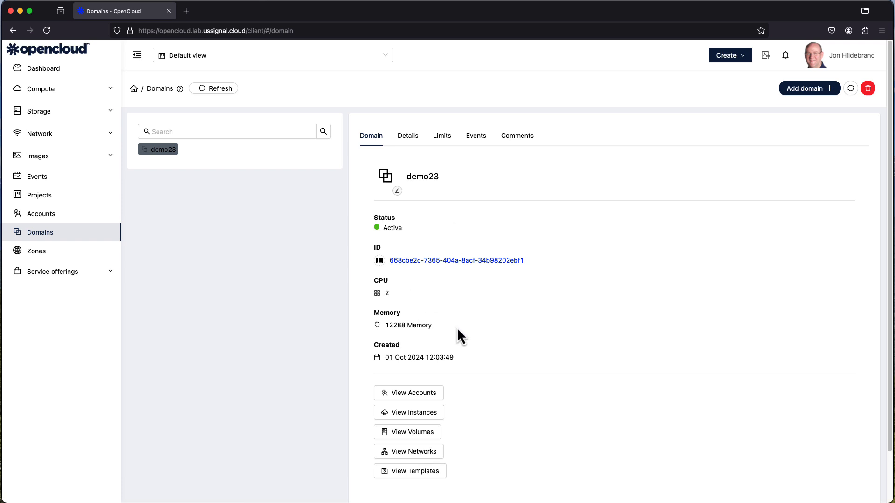
mouse_move(411, 144)
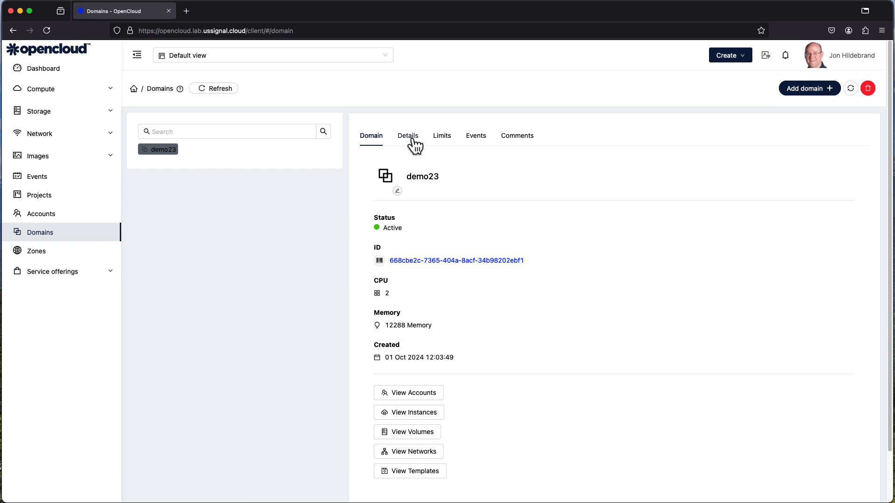
View demo23's Details: path ROOT/demo23, parent ROOT, level 1.
left_click(408, 136)
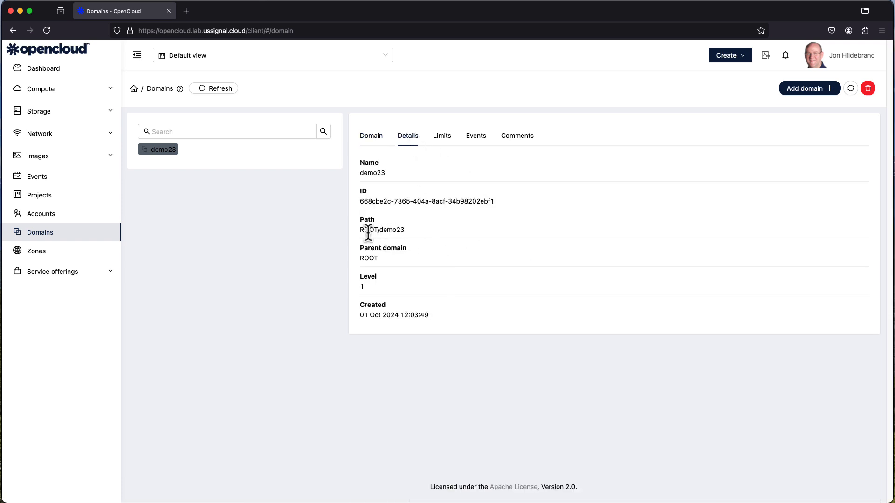
mouse_move(418, 246)
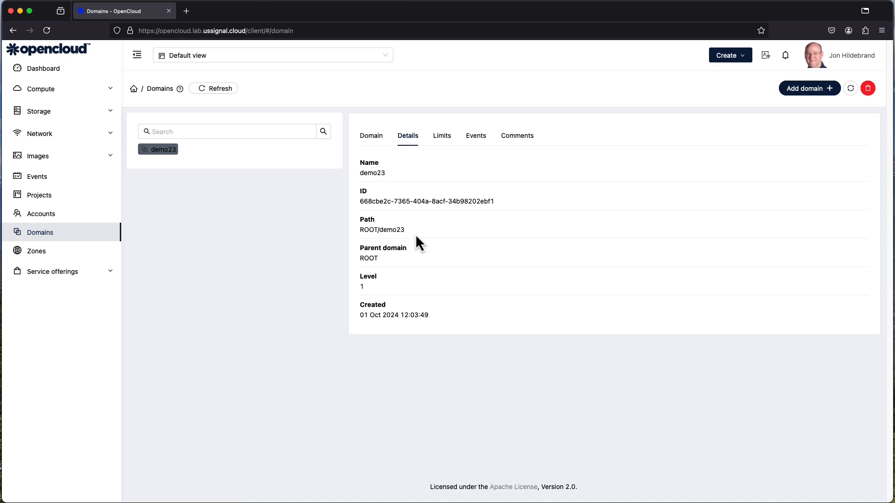
mouse_move(404, 267)
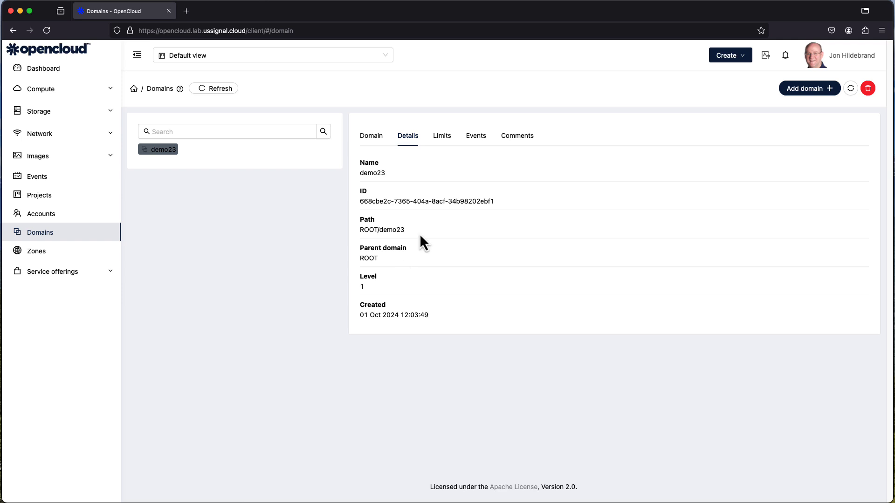
View demo23's Limits showing resource usage against unlimited quotas.
left_click(442, 135)
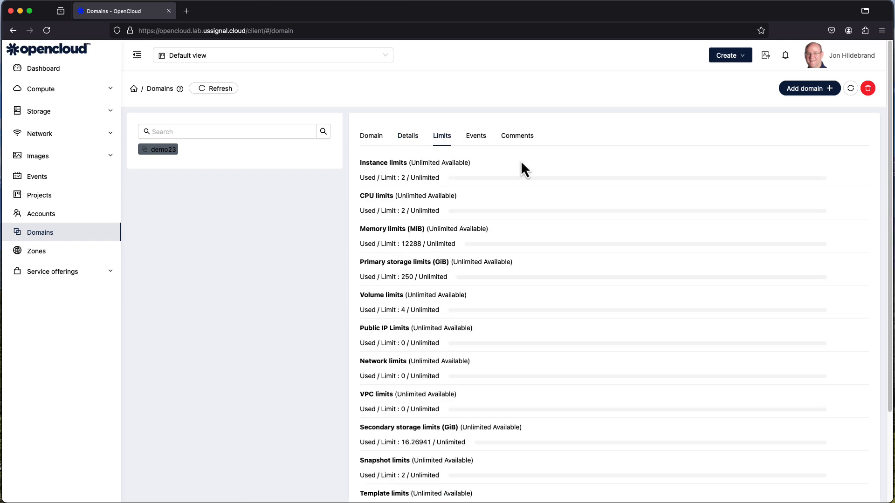
mouse_move(608, 237)
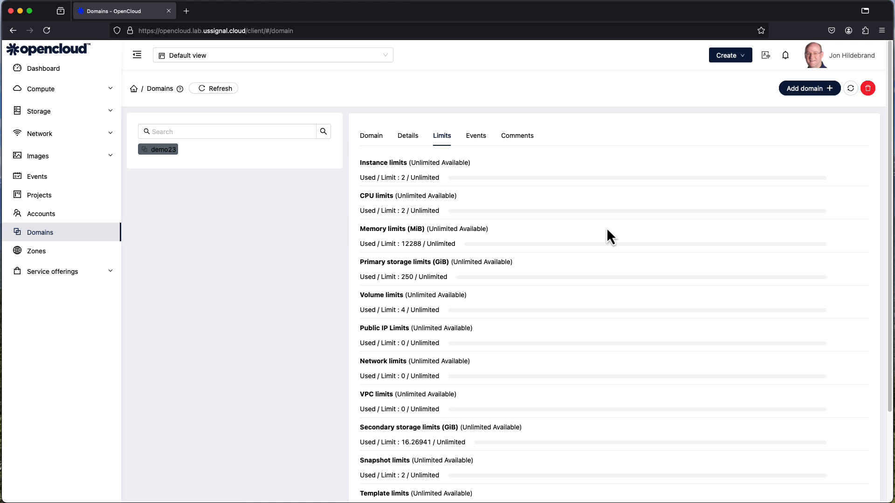
mouse_move(556, 265)
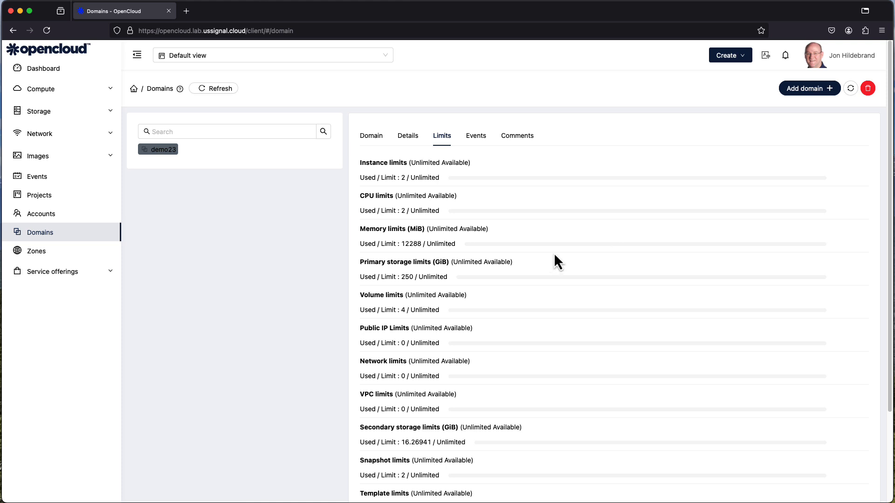
mouse_move(523, 203)
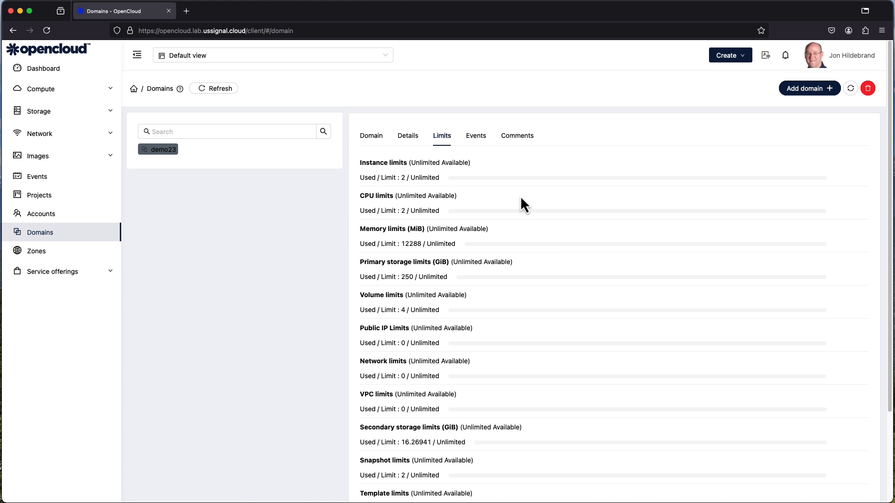
mouse_move(498, 216)
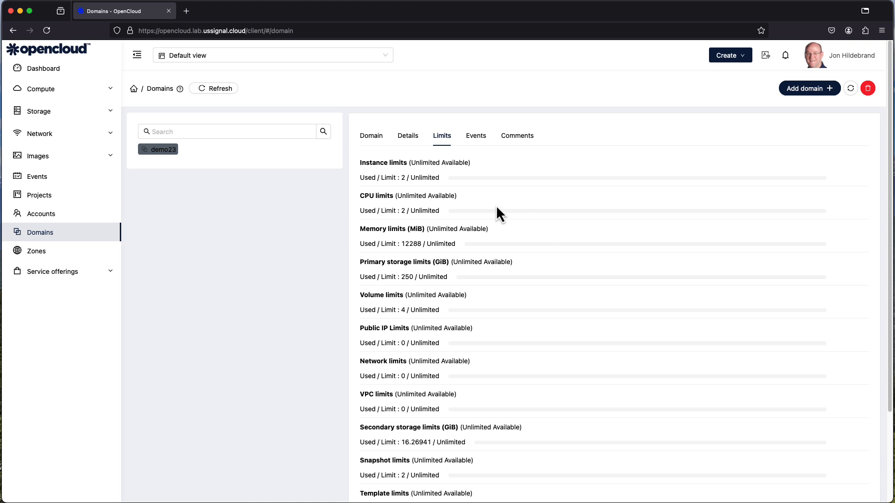
mouse_move(412, 166)
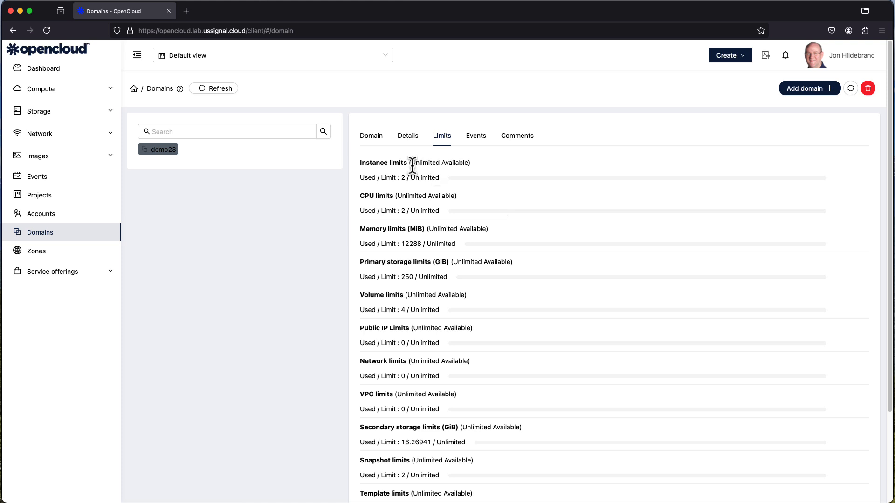
mouse_move(507, 184)
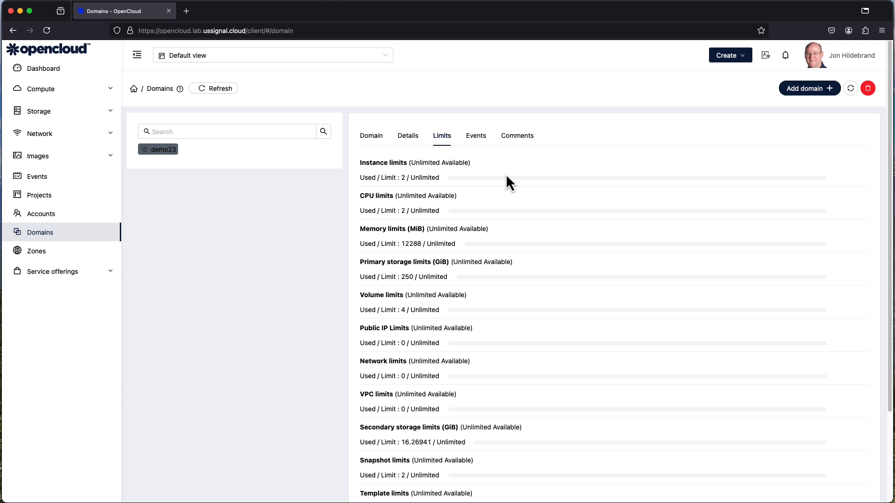
View demo23's Events history, which is empty.
left_click(476, 136)
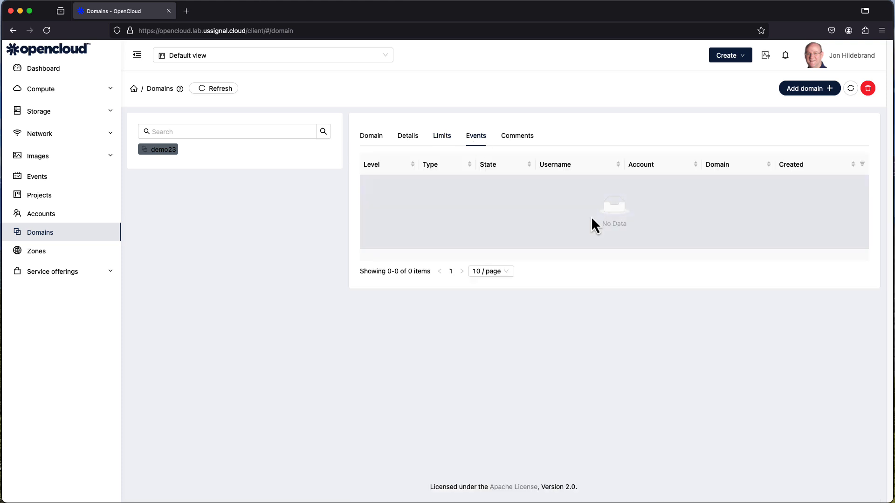
mouse_move(580, 258)
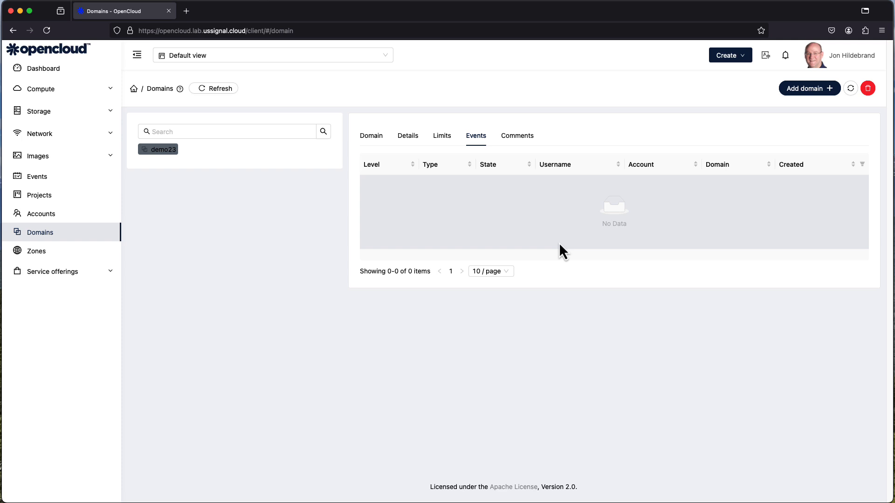
mouse_move(519, 142)
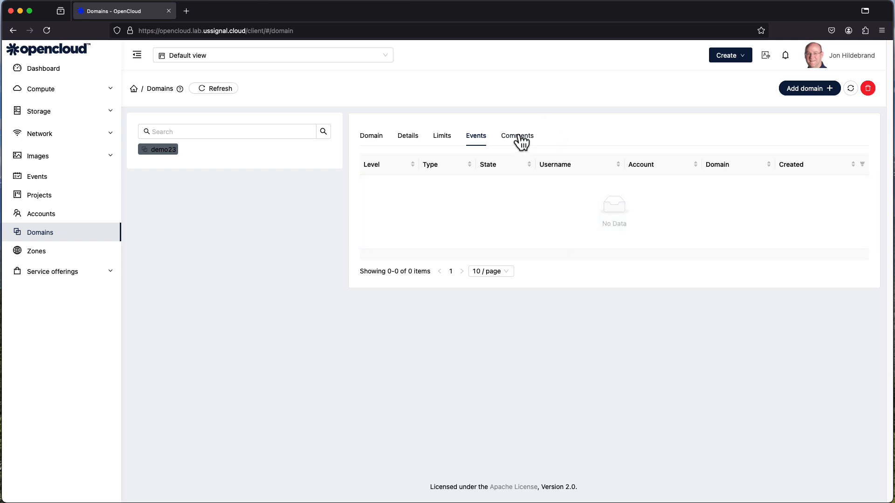
left_click(518, 136)
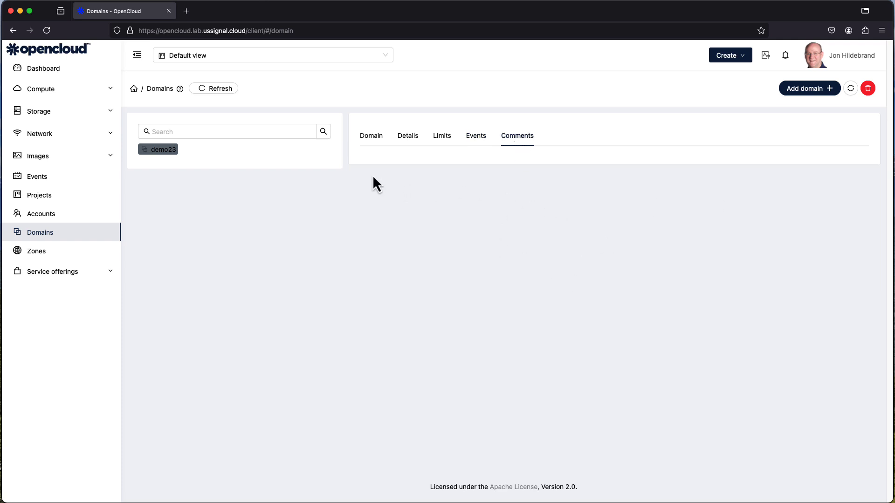
mouse_move(462, 172)
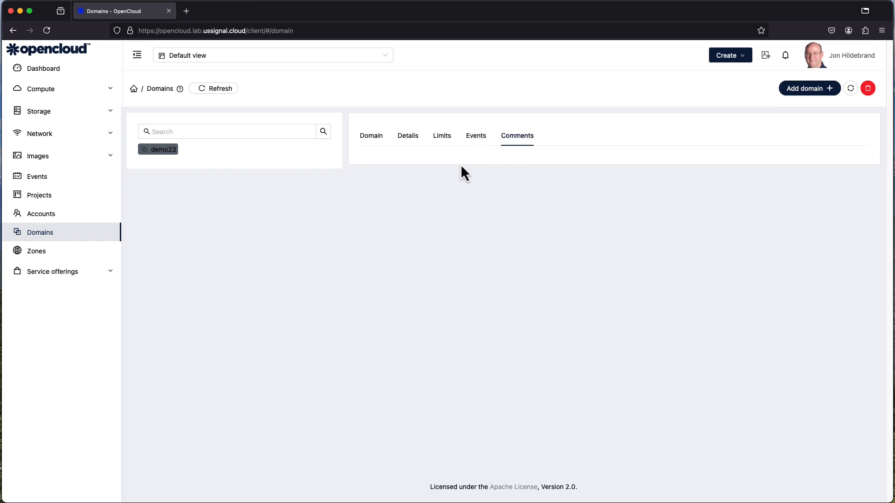
mouse_move(413, 165)
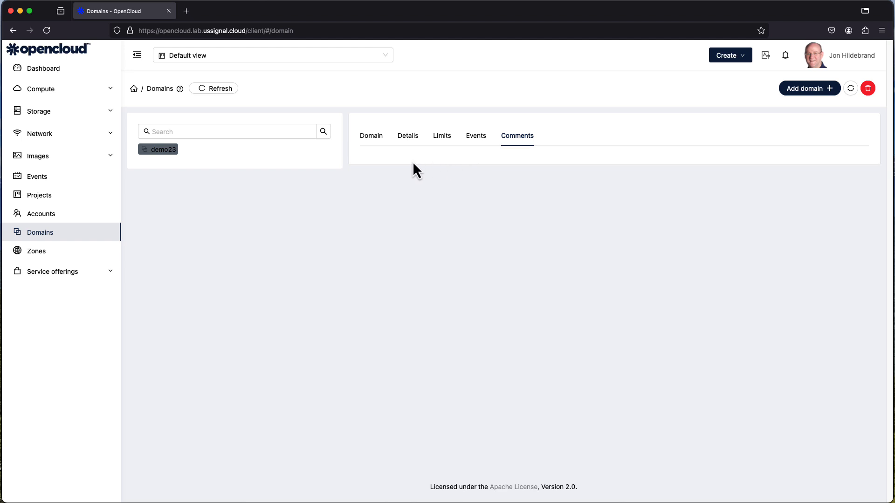
mouse_move(514, 170)
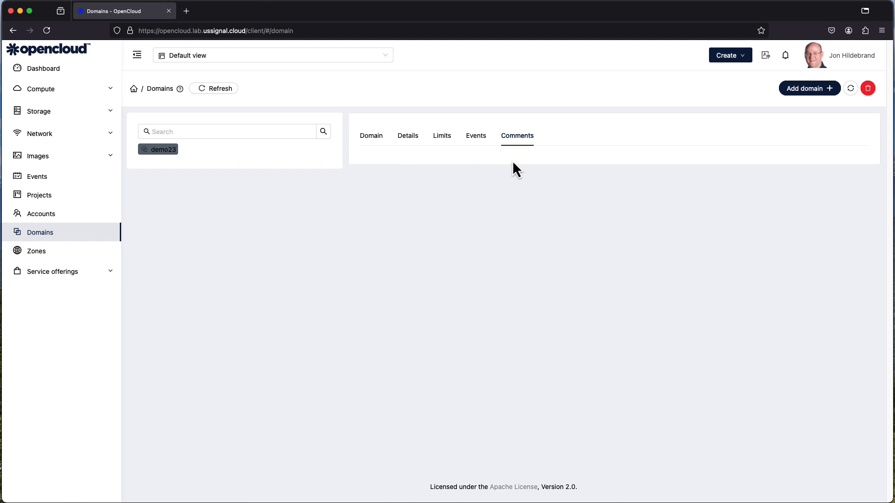
mouse_move(472, 170)
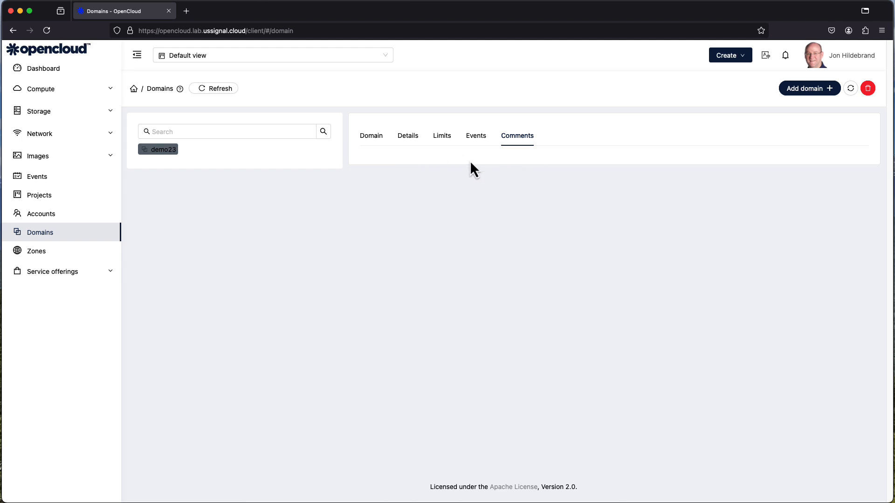
mouse_move(799, 225)
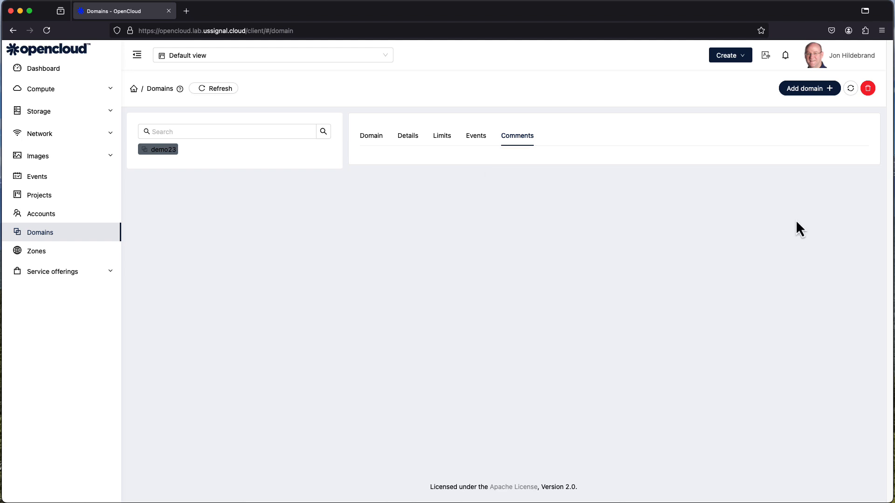
mouse_move(805, 184)
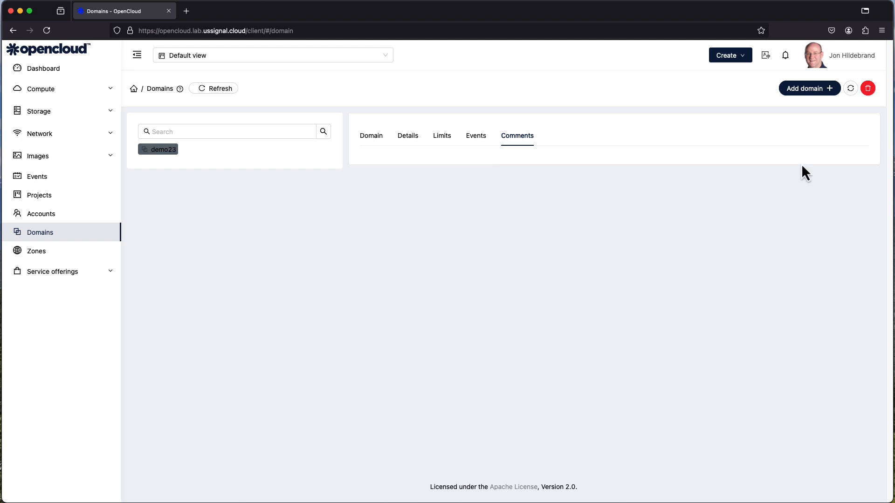
mouse_move(853, 88)
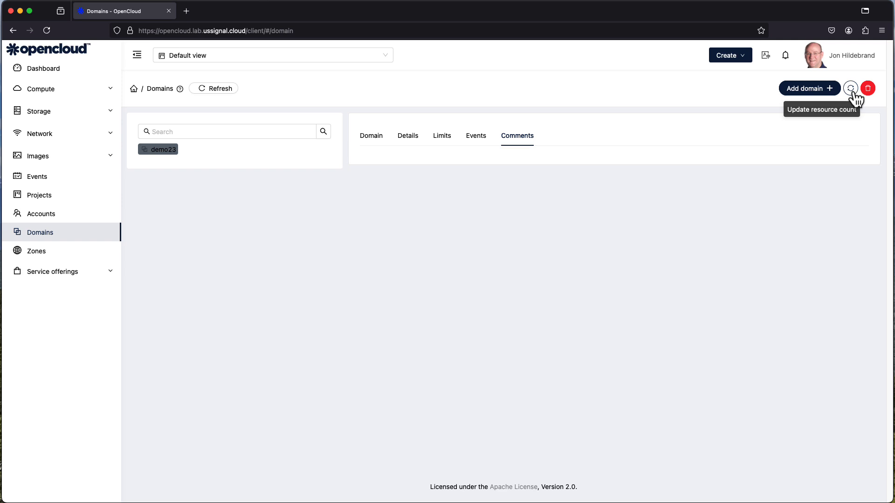
mouse_move(832, 95)
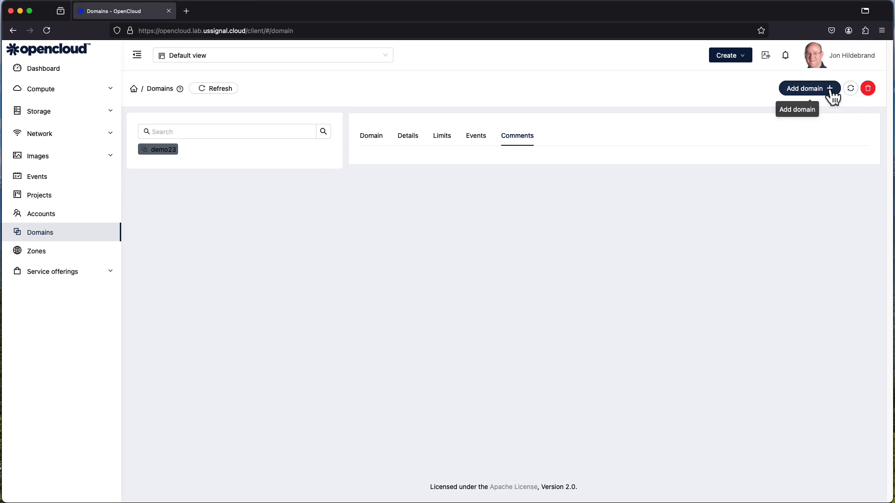
Add a new domain named NewDomain under demo23 and confirm its creation.
left_click(809, 88)
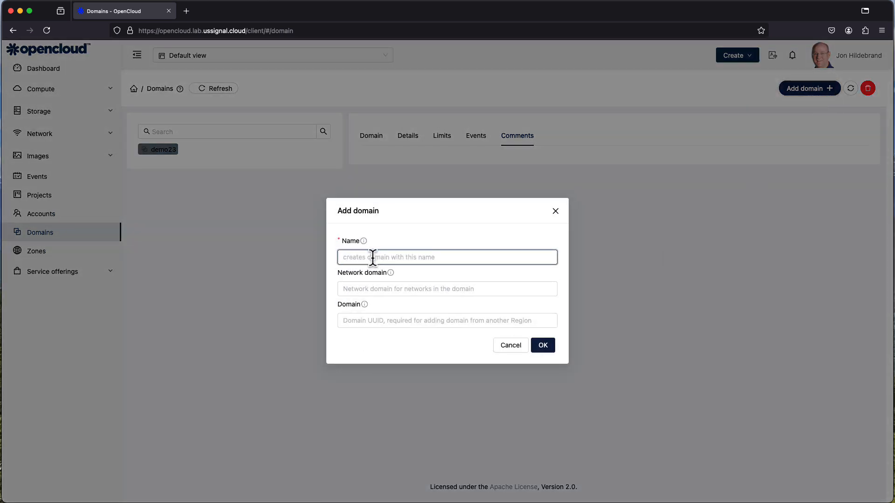
type("N")
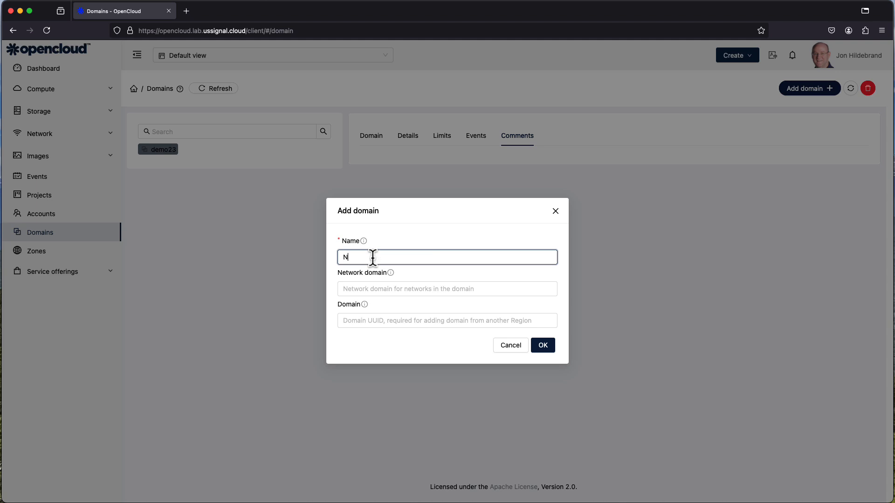
type("ewDomain")
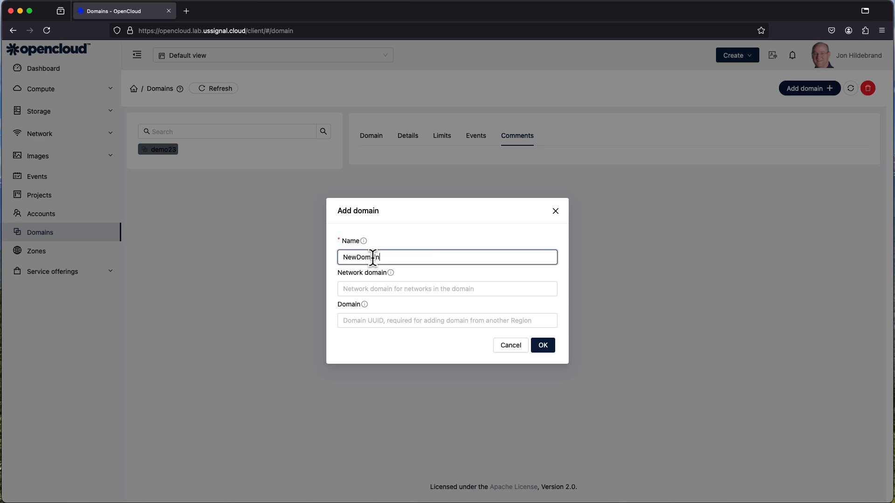
left_click(447, 289)
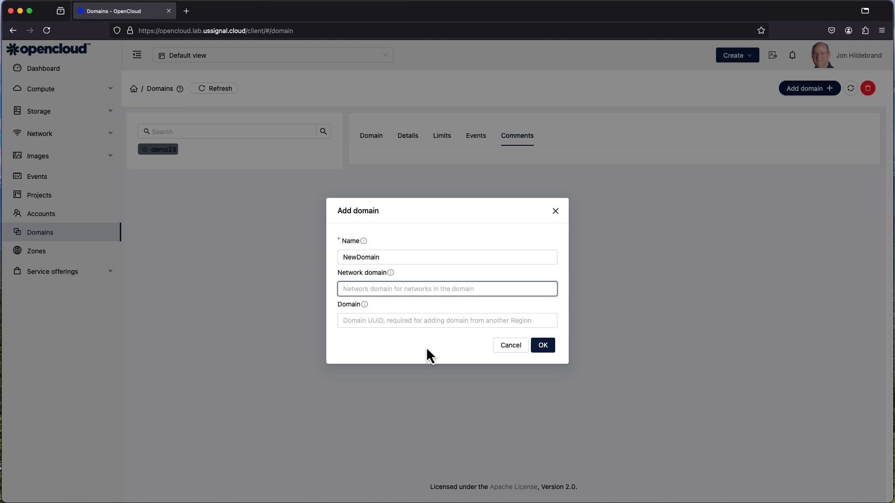
left_click(447, 321)
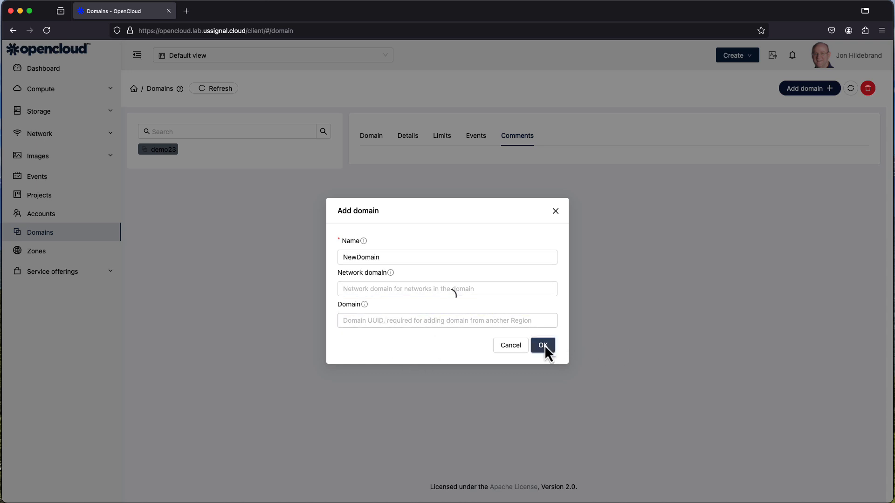
left_click(543, 345)
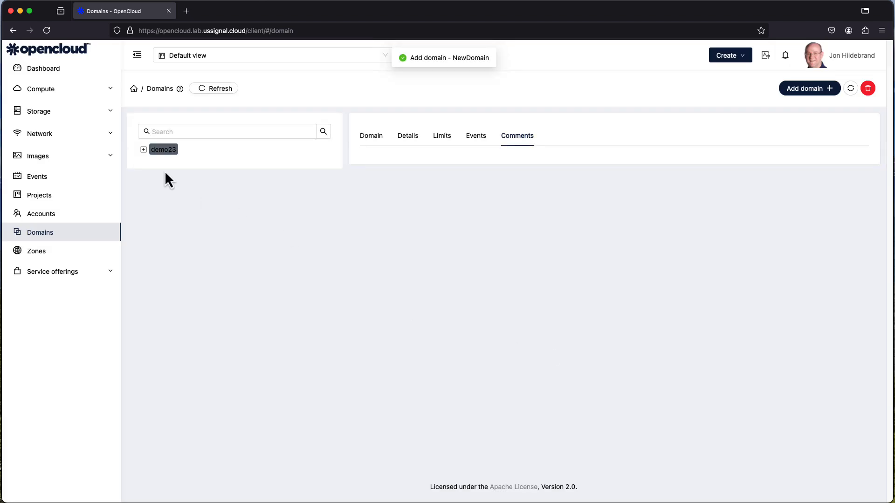
Select NewDomain beneath demo23 and review its limits, all 0 used of Unlimited.
left_click(144, 150)
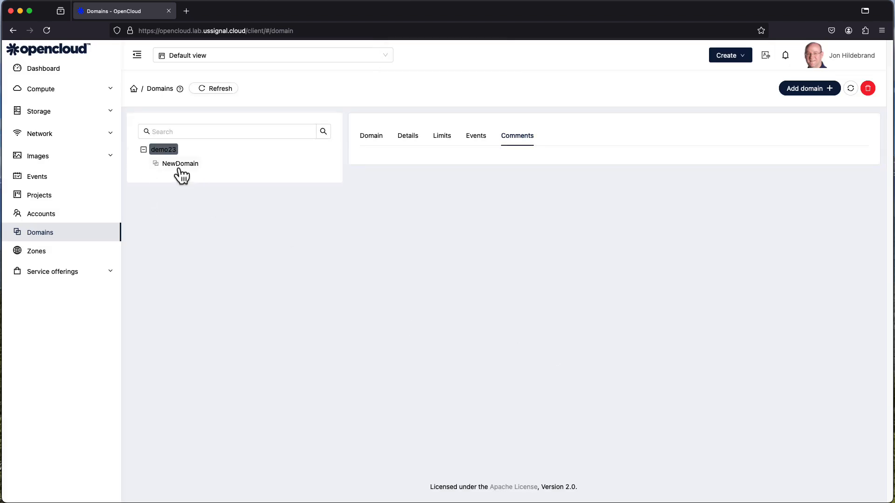
left_click(175, 163)
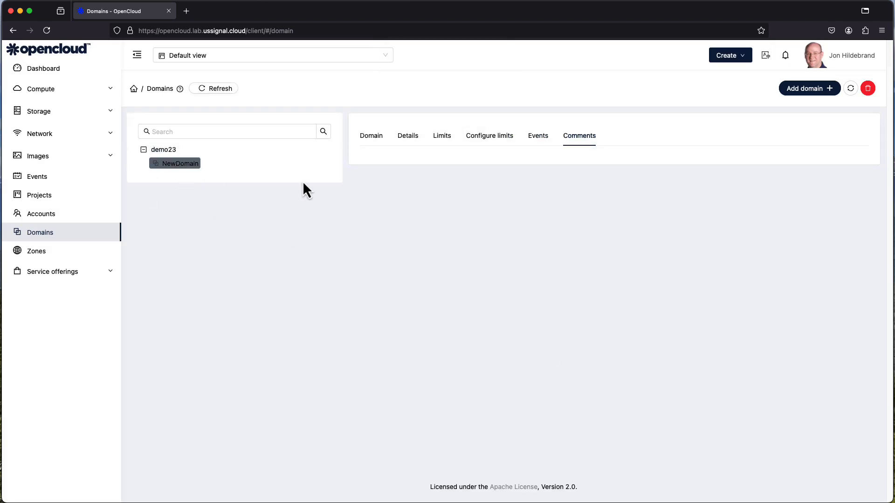
left_click(490, 135)
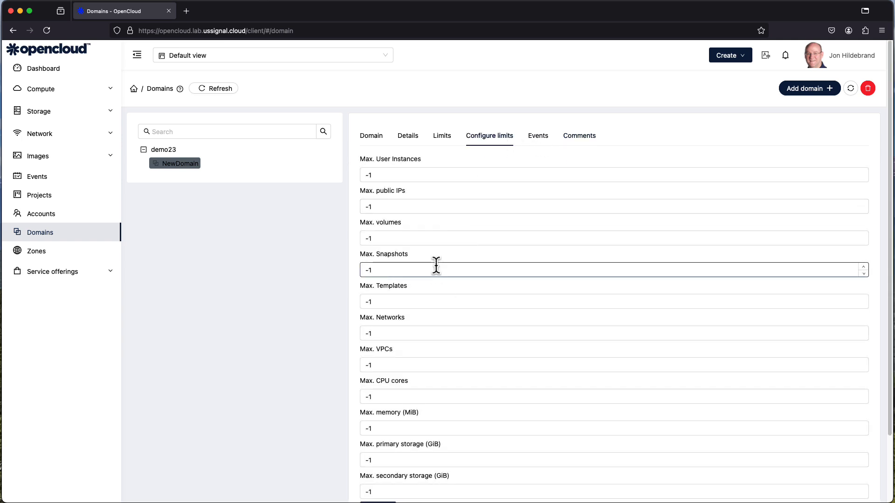
scroll("down", 3)
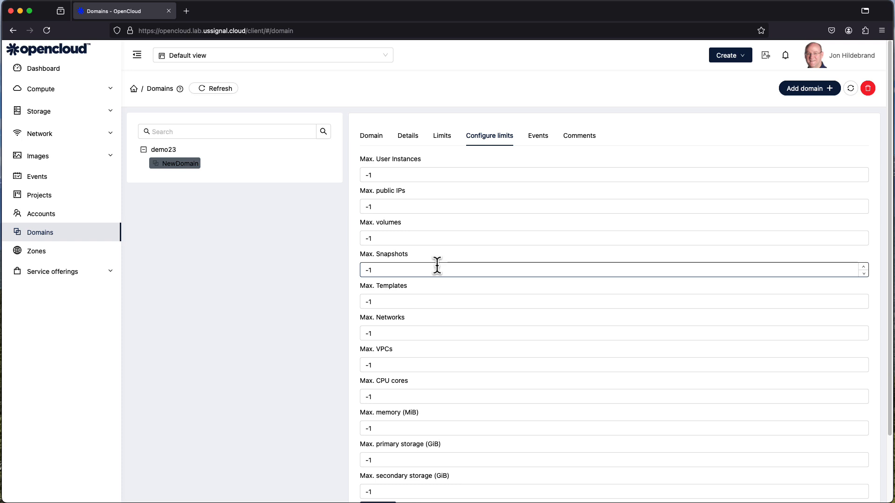
left_click(441, 136)
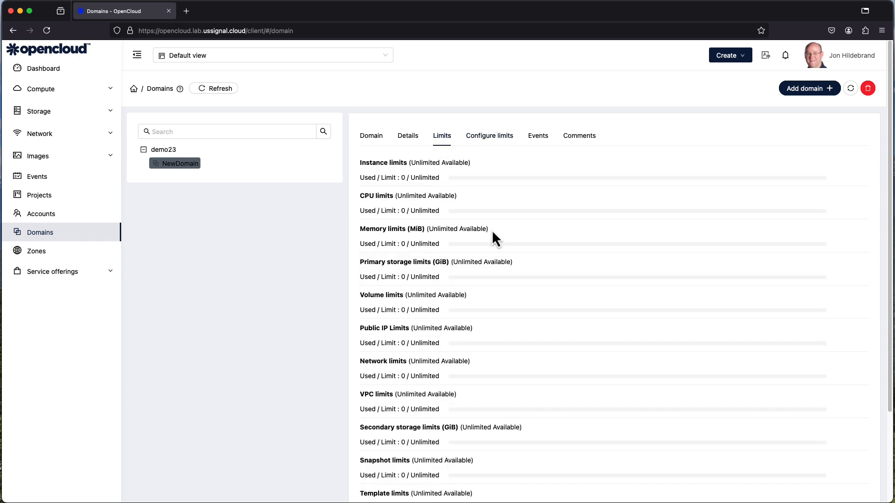
mouse_move(397, 233)
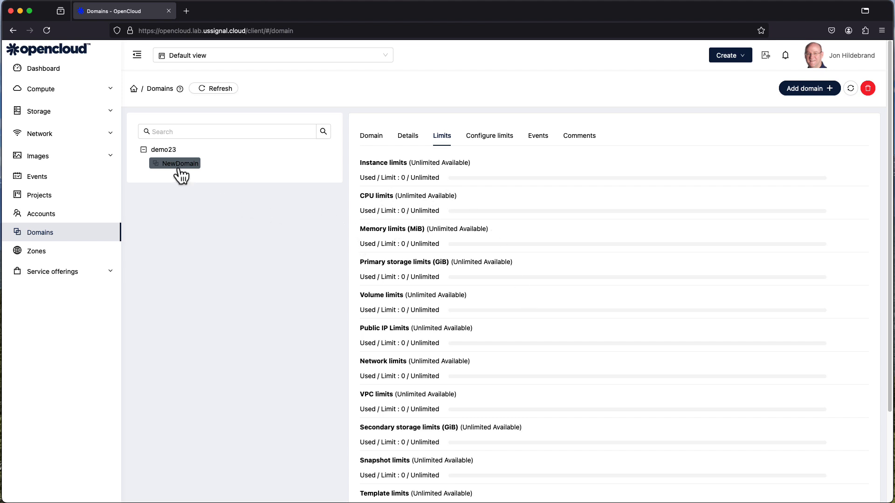
mouse_move(873, 103)
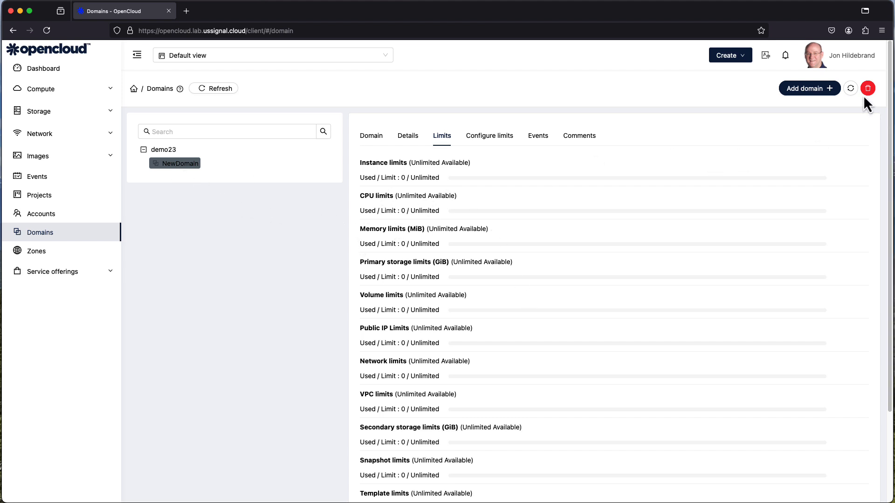
Delete NewDomain with Clean up enabled and confirm.
left_click(873, 88)
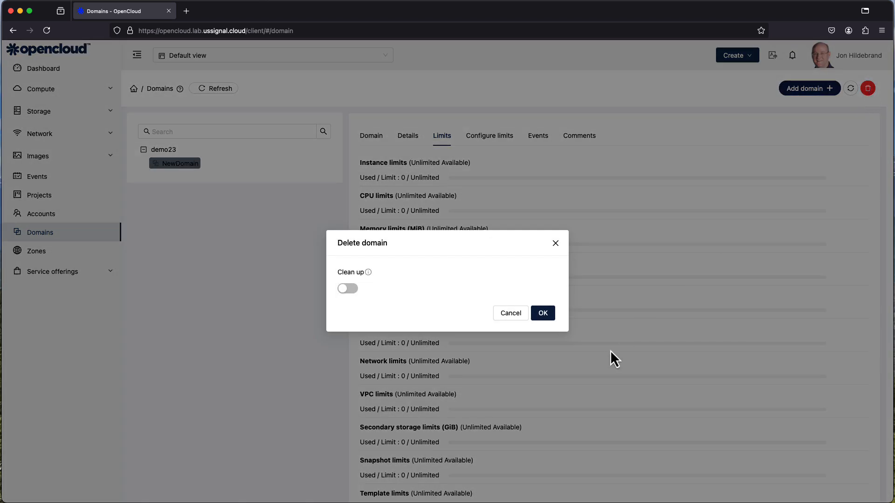
left_click(347, 288)
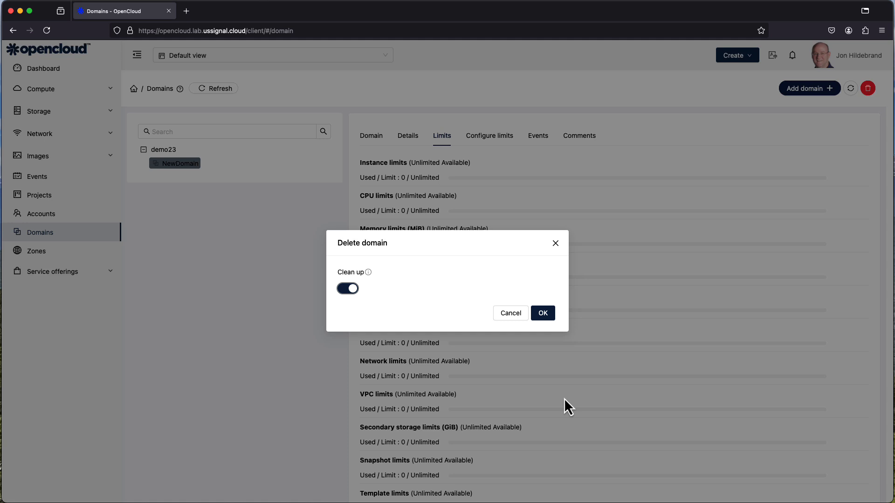
mouse_move(545, 313)
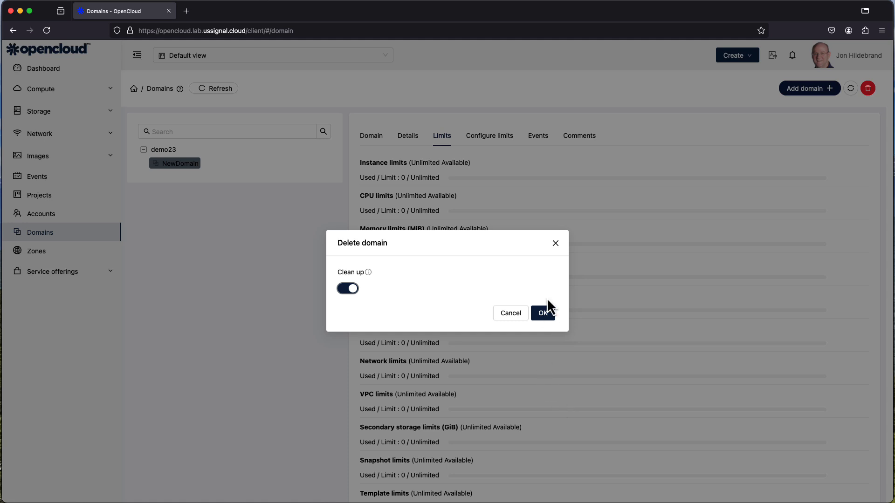
left_click(544, 313)
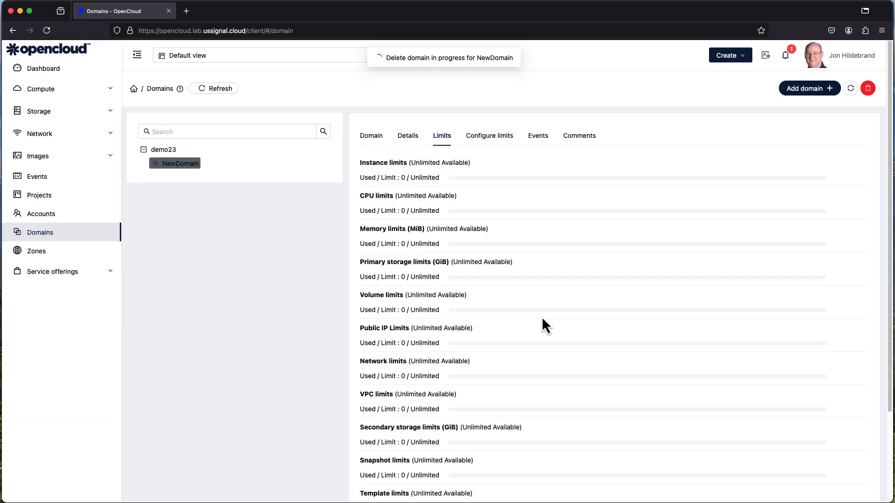